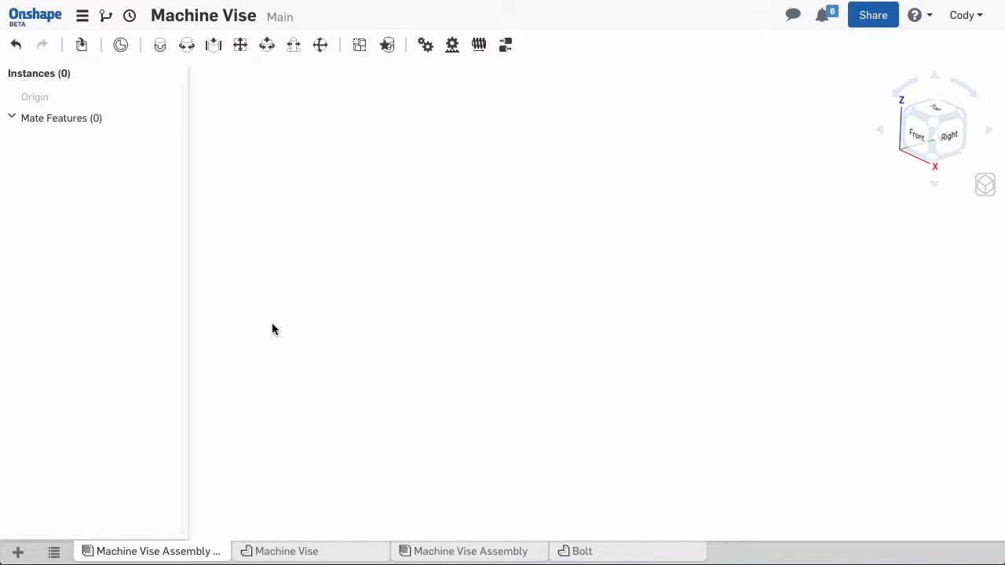
# Insert one Vise Base instance and apply Fix to it.
pyautogui.click(81, 45)
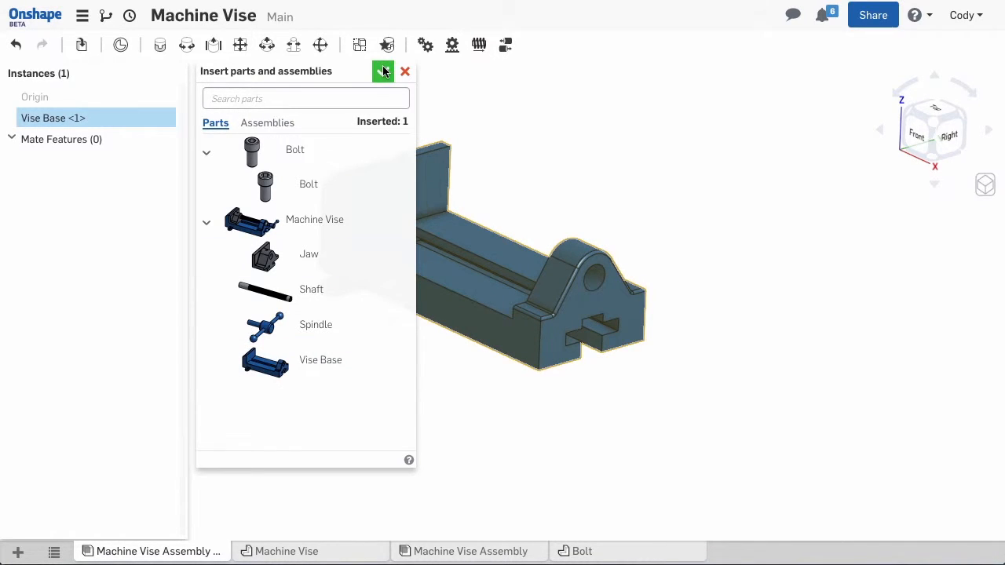
pyautogui.click(384, 71)
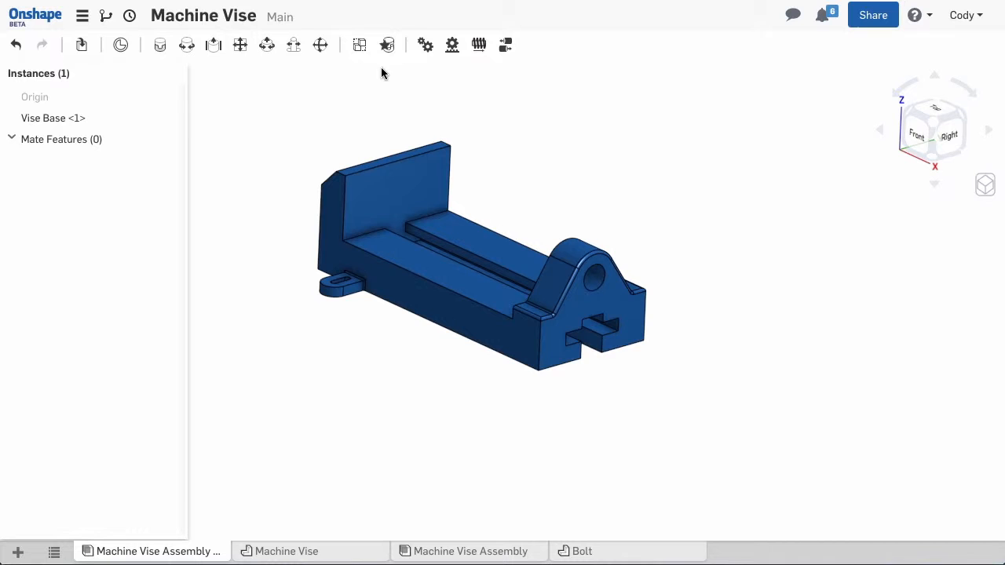
pyautogui.rightClick(393, 188)
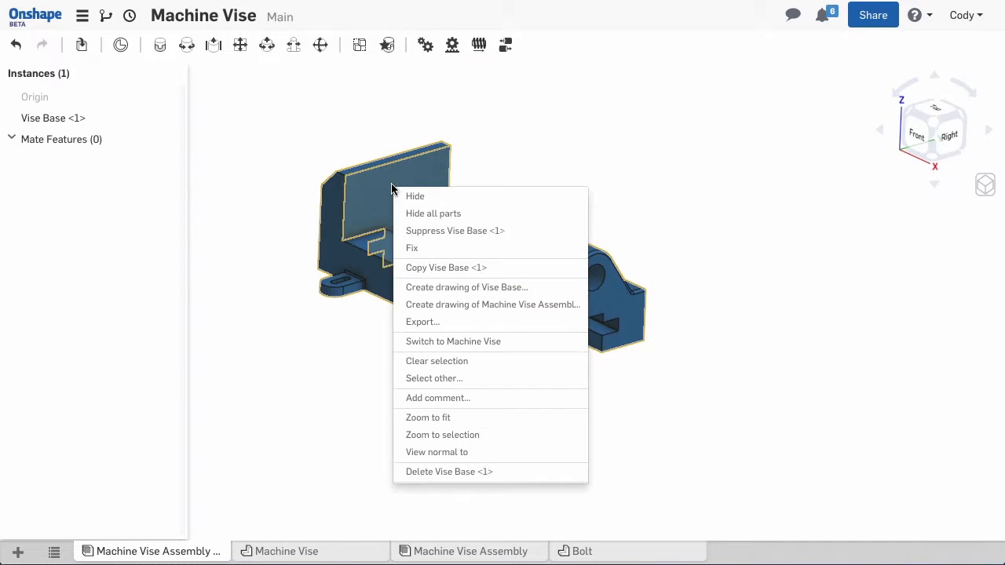
pyautogui.click(428, 416)
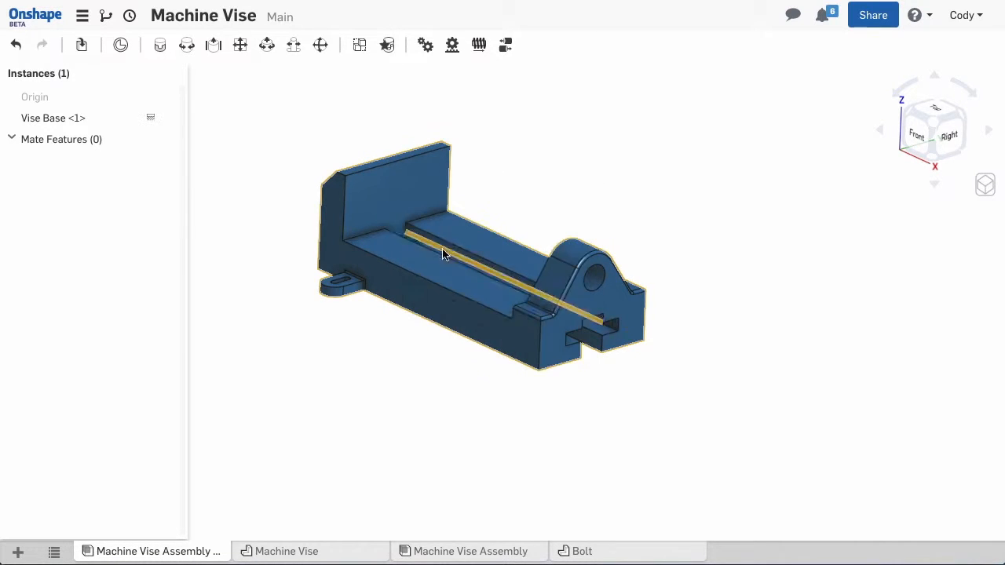
pyautogui.moveTo(444, 254); pyautogui.dragTo(565, 298)
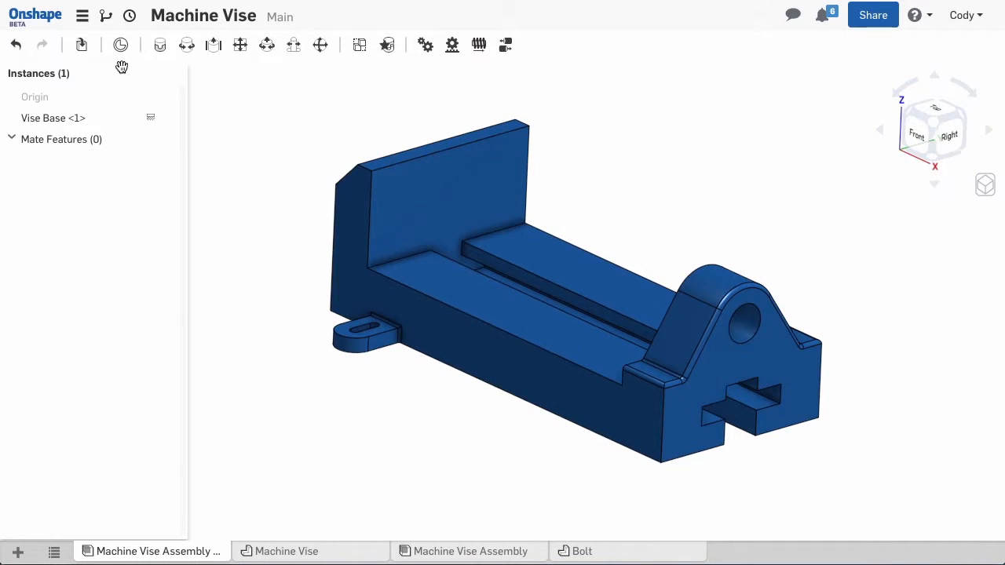
# Insert the Jaw, Shaft, Spindle and two Bolt instances into the assembly.
pyautogui.click(160, 45)
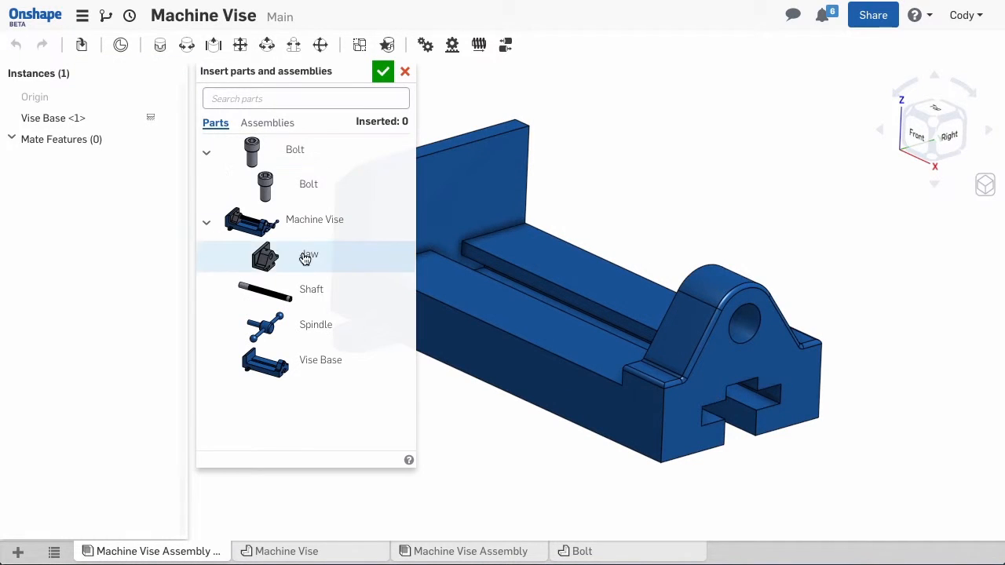
pyautogui.click(312, 289)
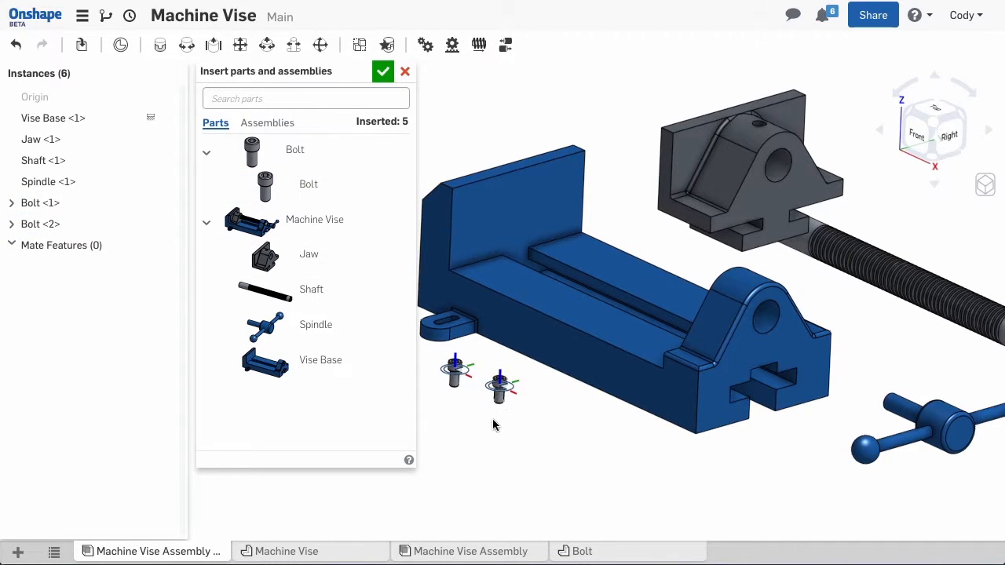
pyautogui.click(383, 71)
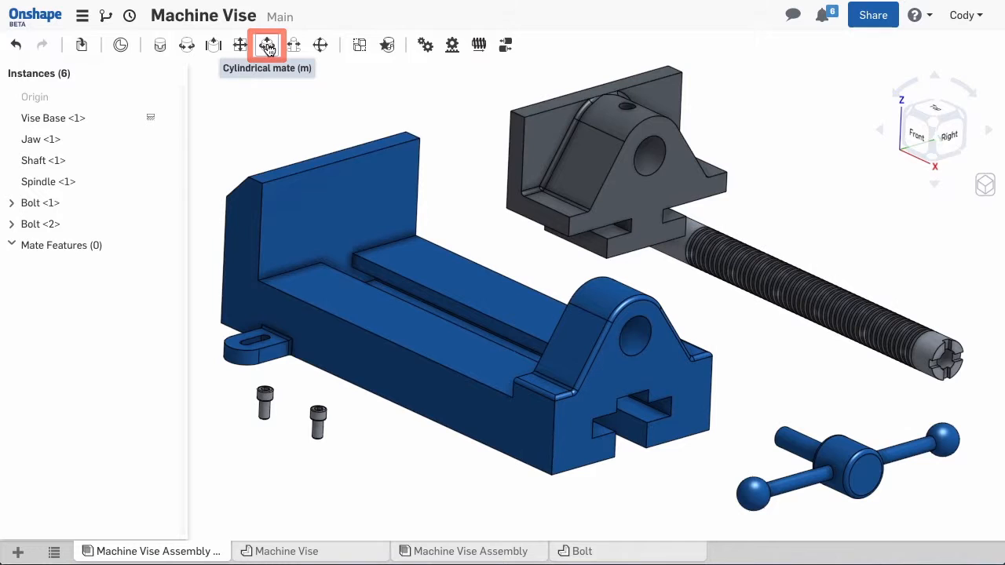
# Create a cylindrical mate between the Vise Base boss hole and the Shaft.
pyautogui.click(266, 45)
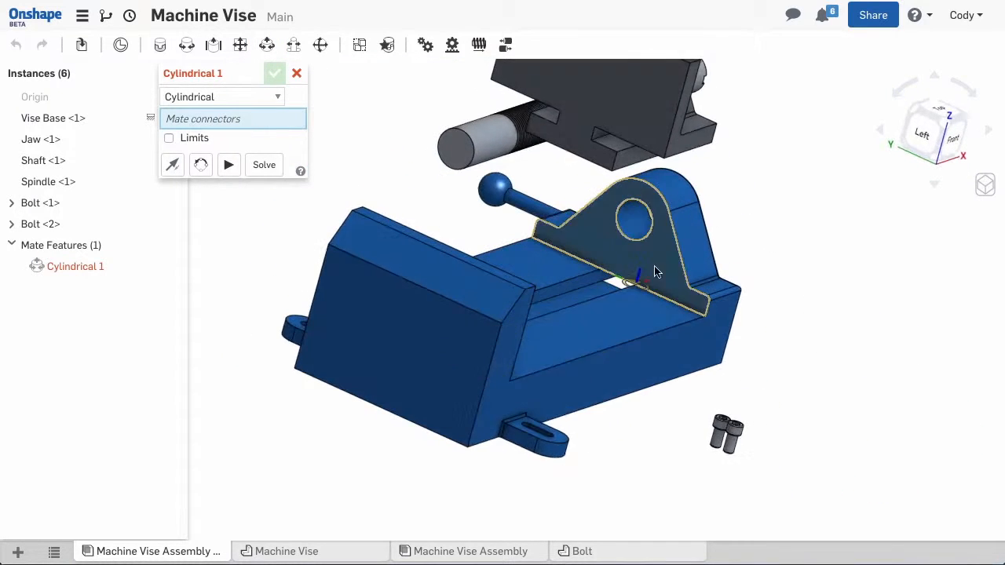
pyautogui.click(403, 122)
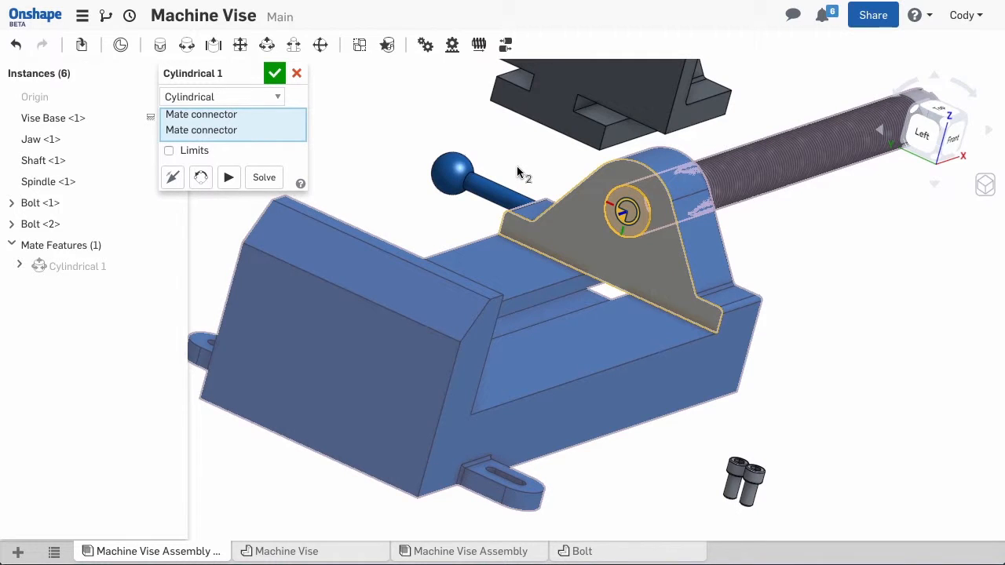
pyautogui.moveTo(525, 185)
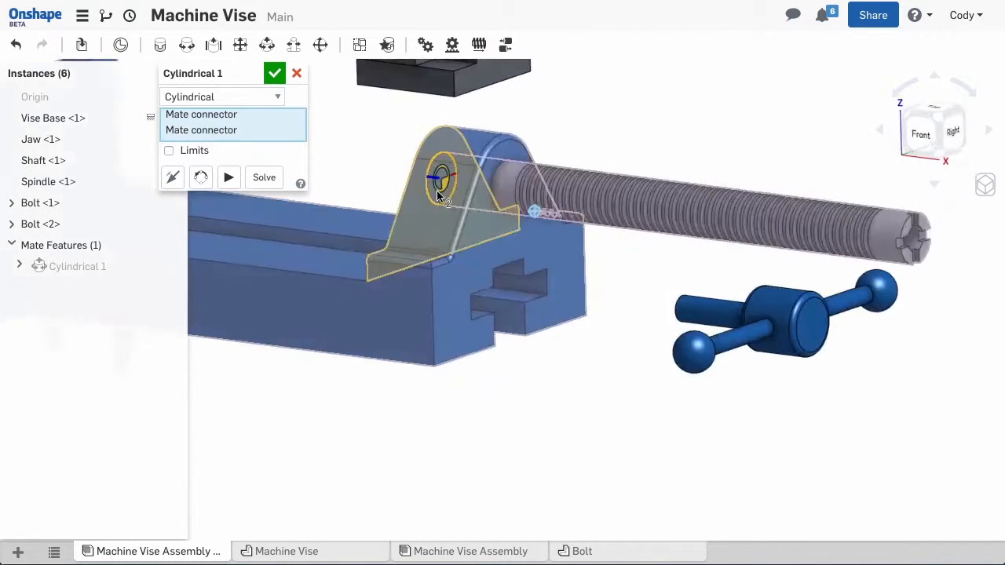
pyautogui.click(274, 73)
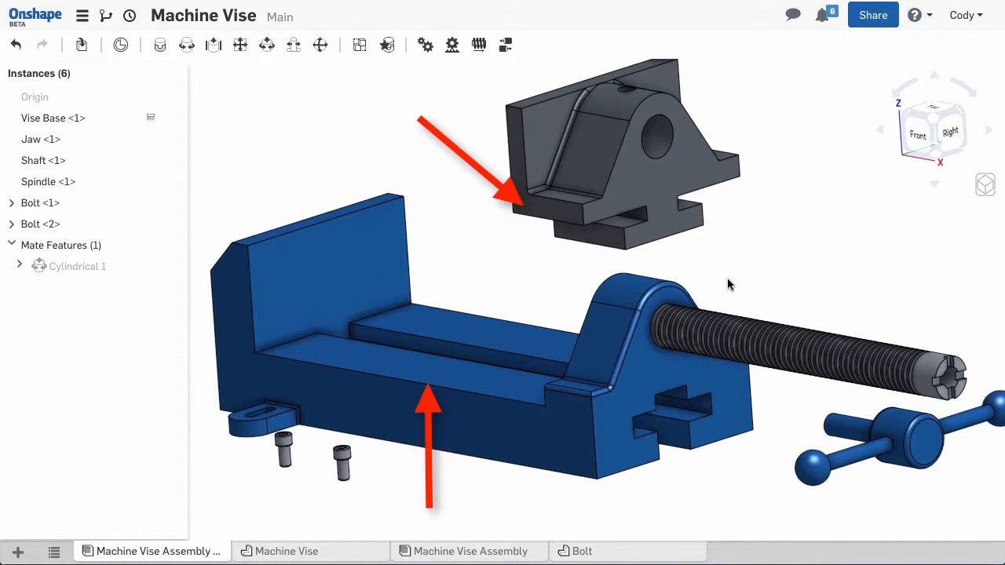
# Add Slider 1 between the Vise Base edge and the Jaw, checking its motion.
pyautogui.click(214, 44)
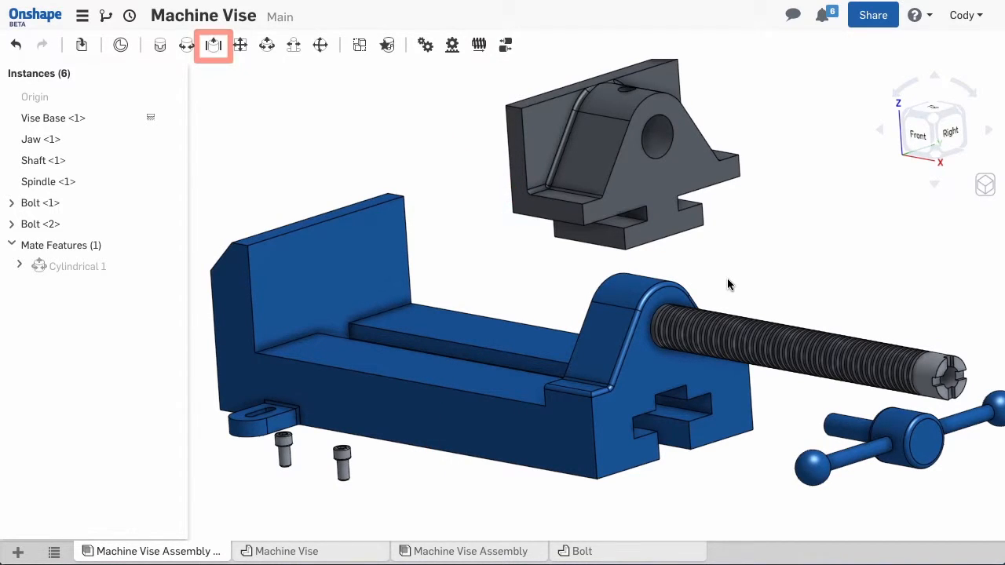
pyautogui.moveTo(214, 45)
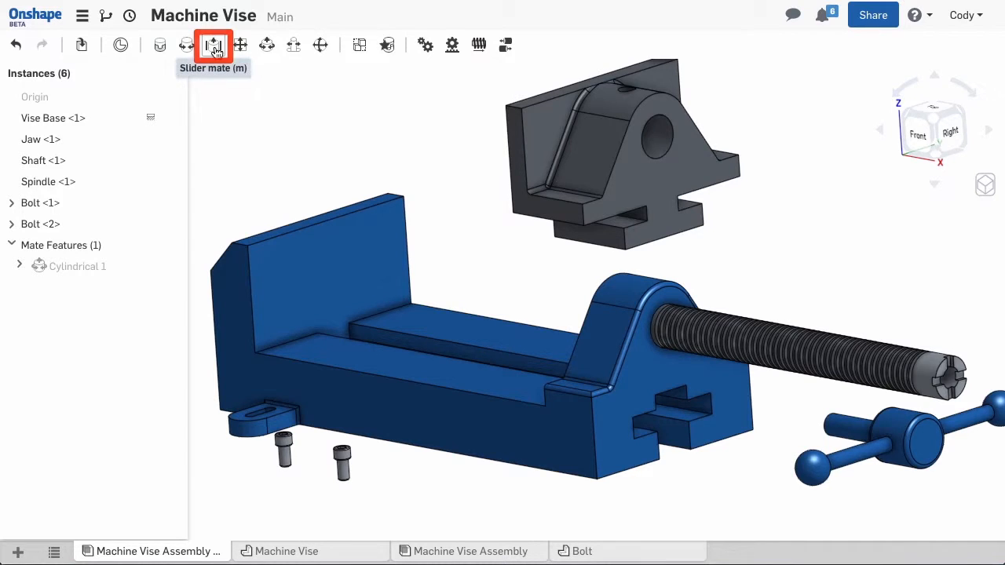
pyautogui.click(214, 45)
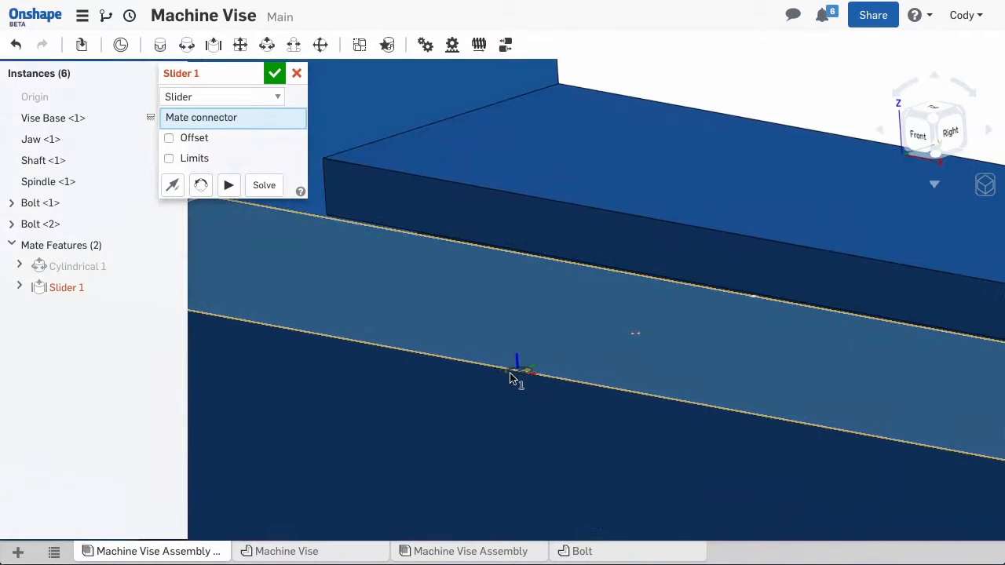
pyautogui.moveTo(518, 369); pyautogui.dragTo(561, 389)
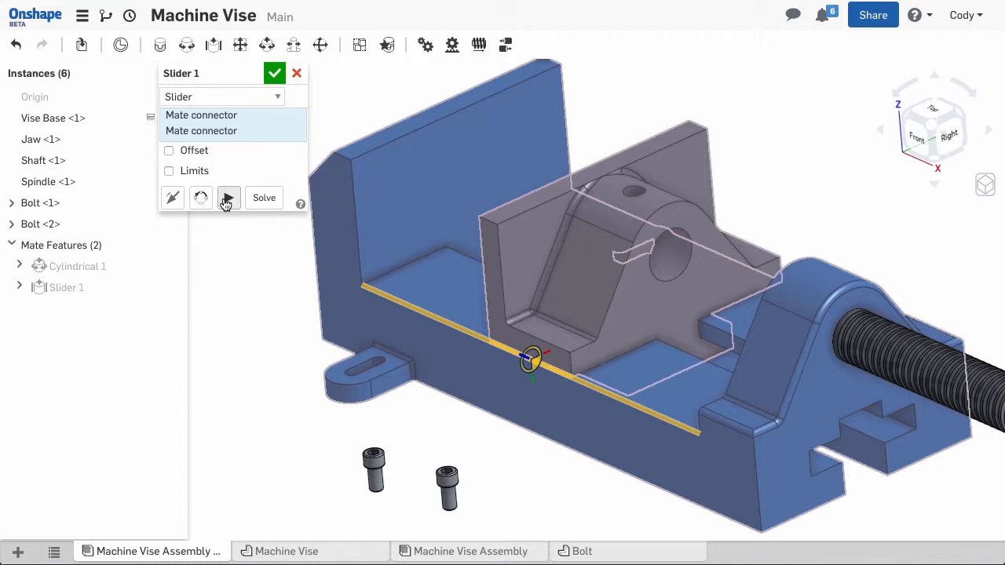
pyautogui.click(274, 72)
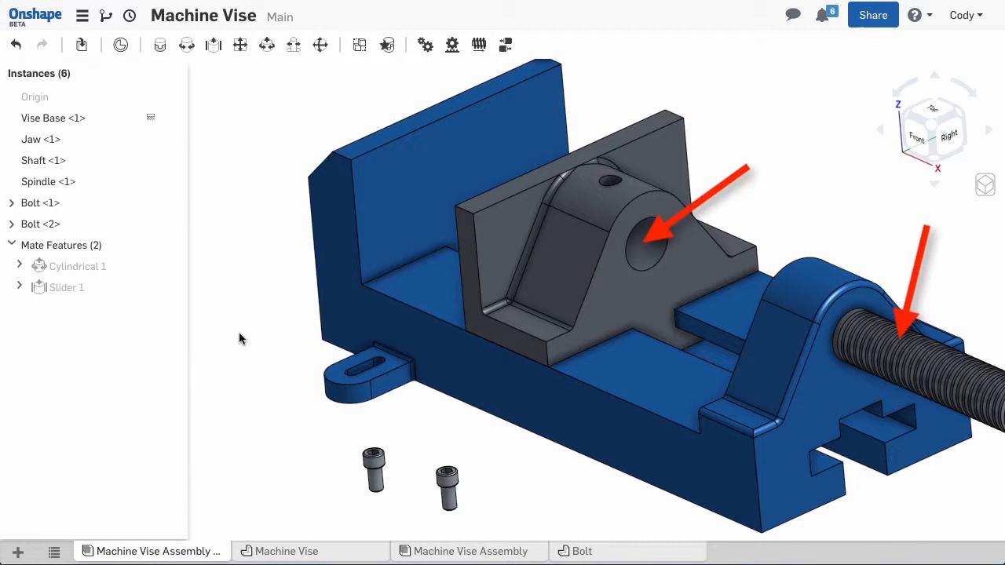
pyautogui.moveTo(187, 44)
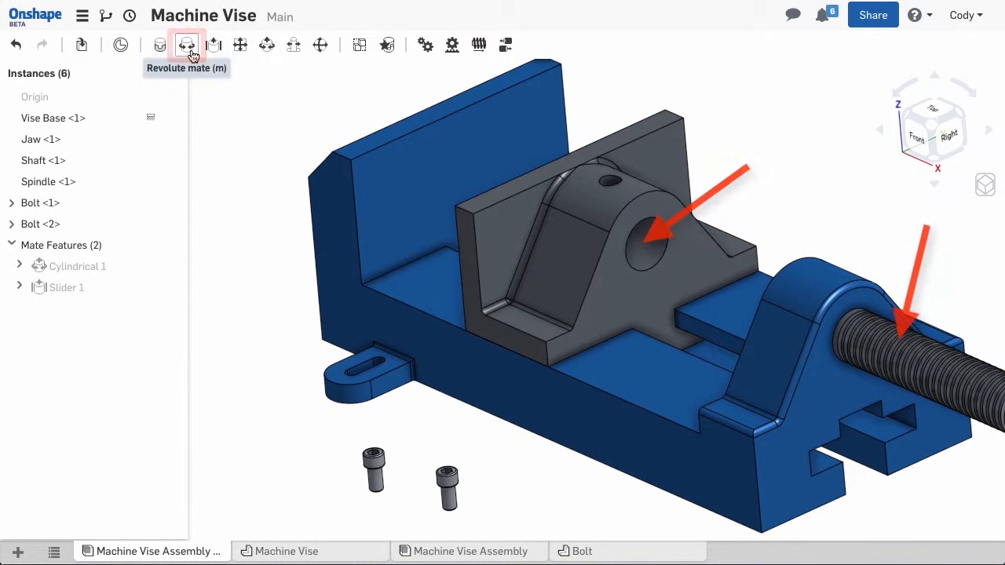
# Create Revolute 1 between the Jaw's hole and the Shaft.
pyautogui.click(187, 45)
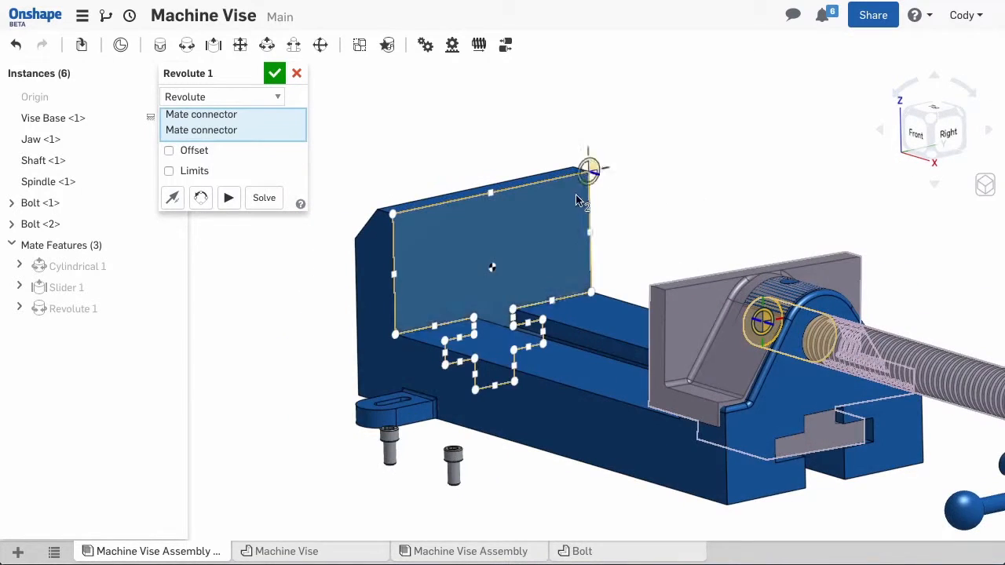
pyautogui.click(275, 73)
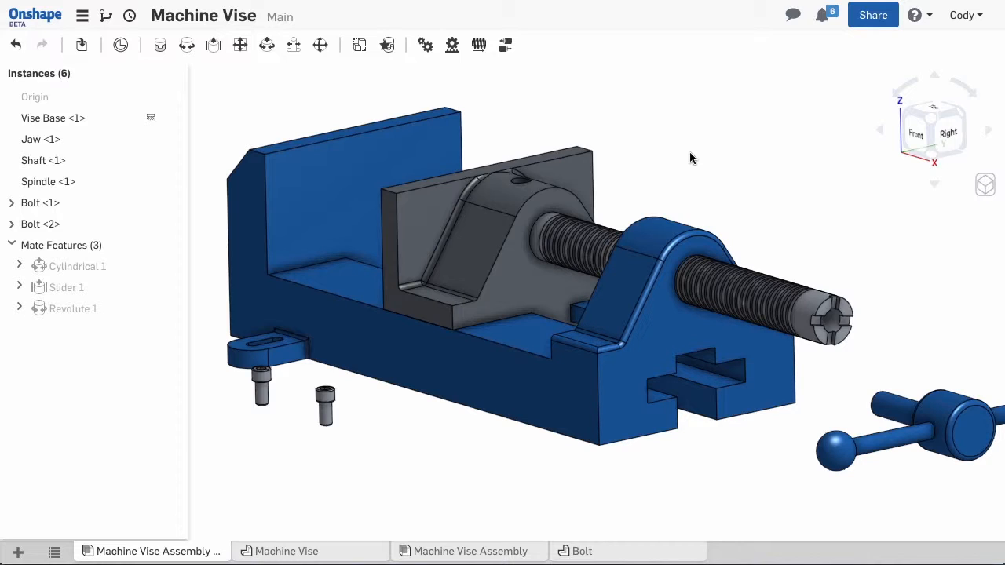
pyautogui.moveTo(677, 156)
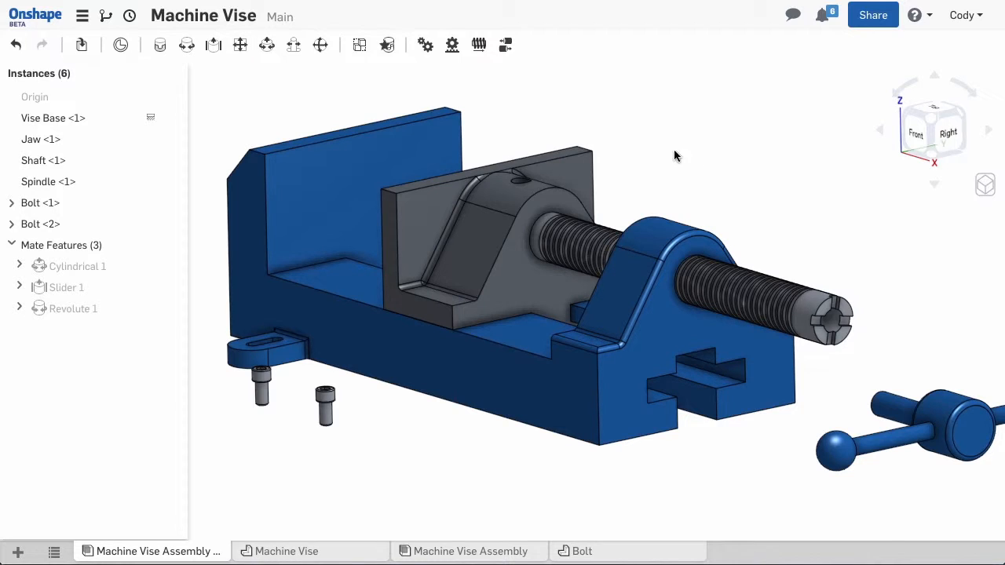
pyautogui.moveTo(159, 44)
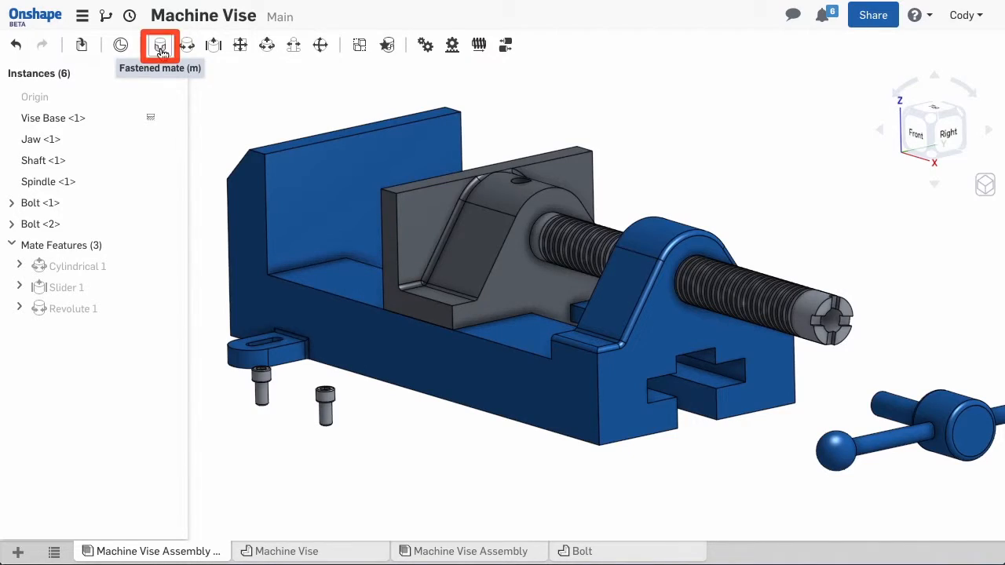
# Fasten the Spindle handle to the Shaft's end with a fastened mate.
pyautogui.click(159, 45)
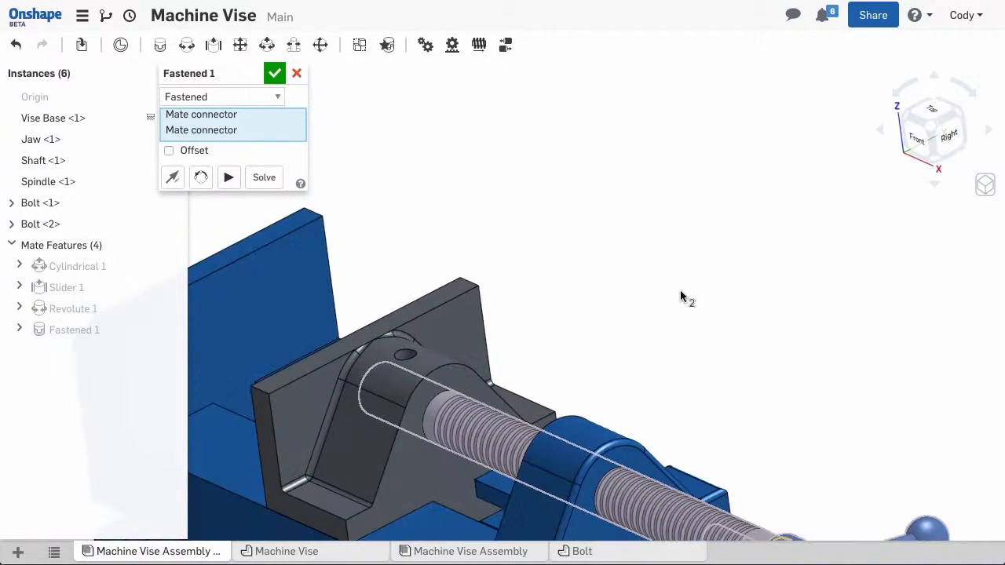
pyautogui.click(274, 72)
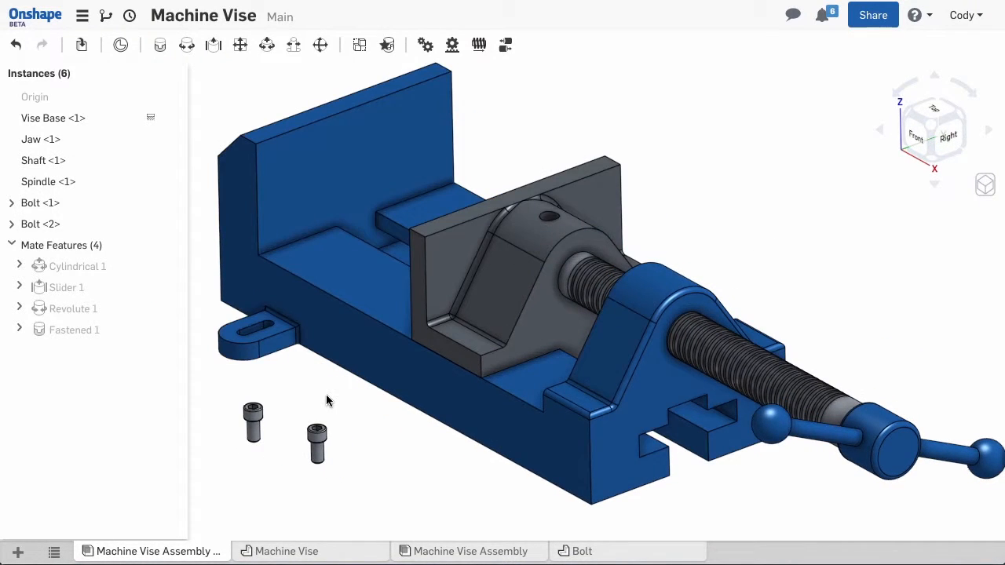
pyautogui.moveTo(293, 45)
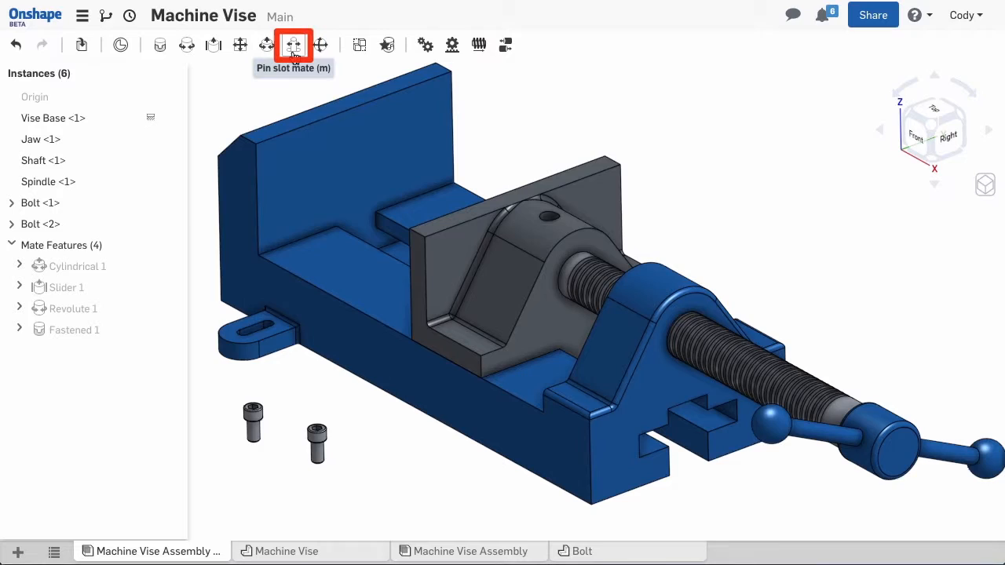
# Create Pin slot 1 between a Bolt and the base slot, then drag-test the bolt.
pyautogui.click(293, 44)
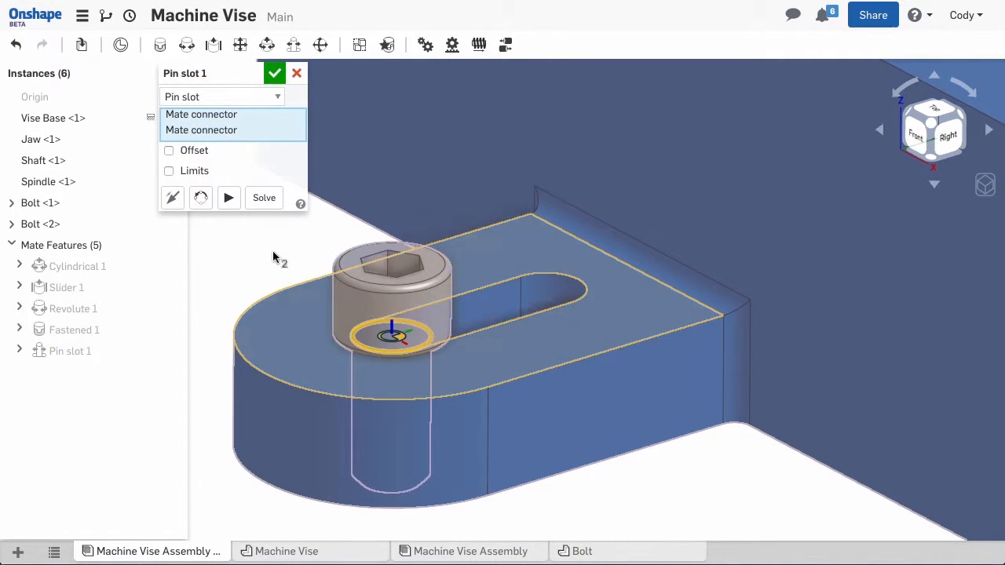
pyautogui.click(228, 197)
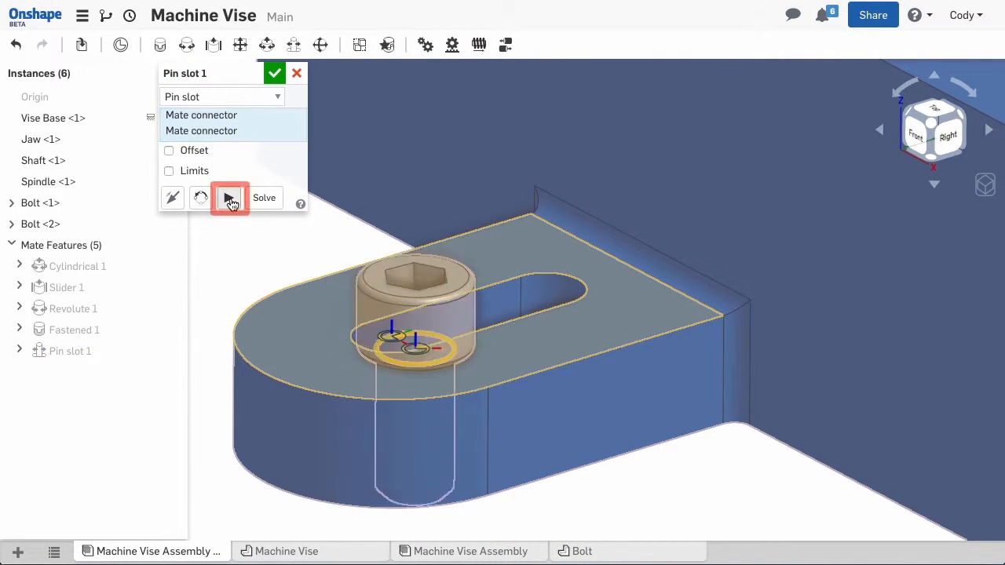
pyautogui.click(230, 197)
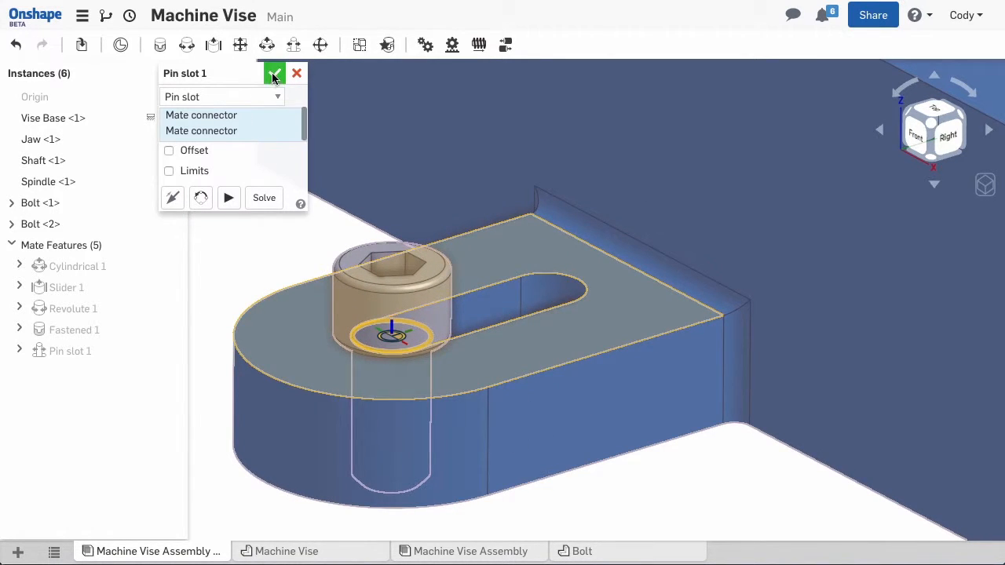
pyautogui.click(275, 73)
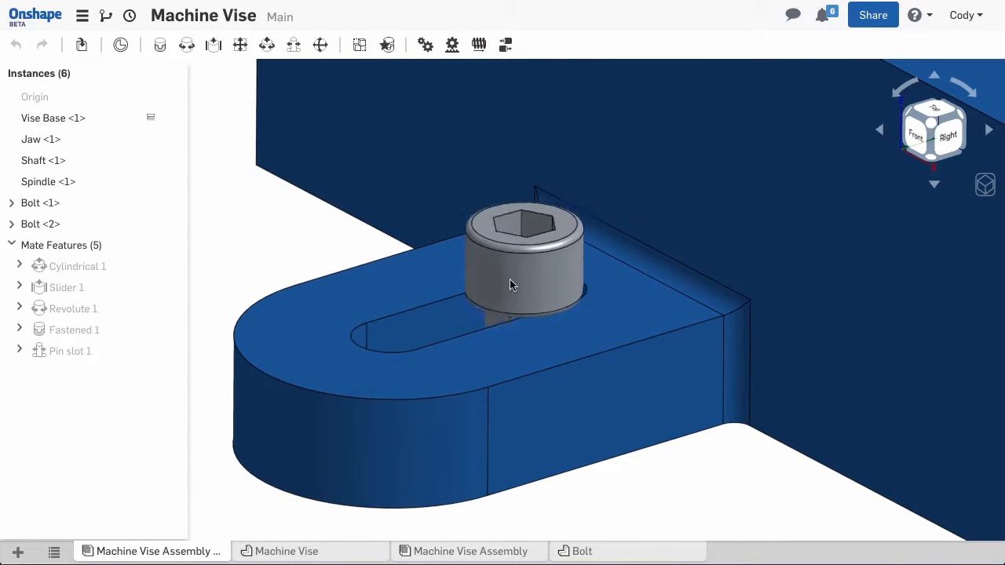
pyautogui.moveTo(511, 275); pyautogui.dragTo(644, 244)
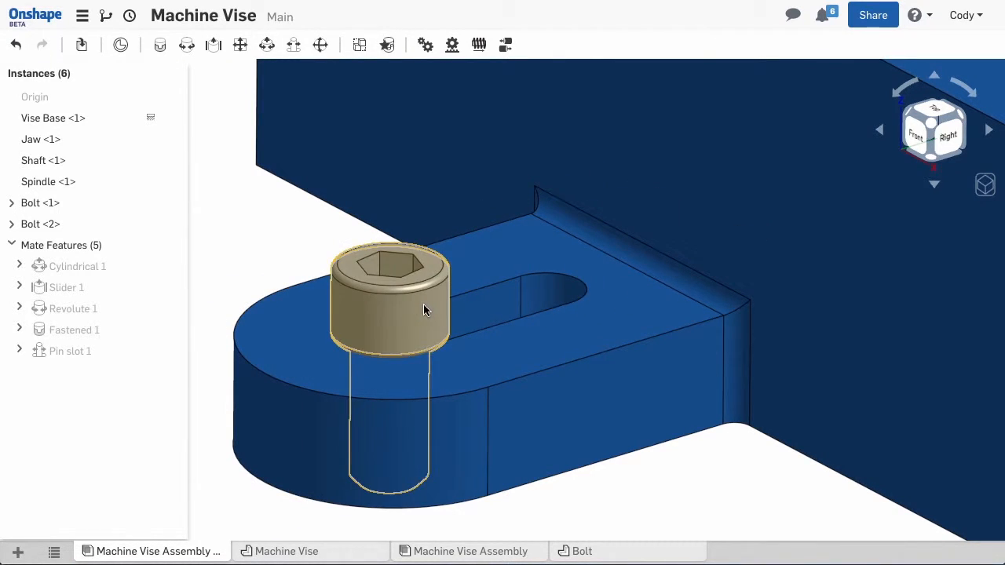
pyautogui.click(70, 351)
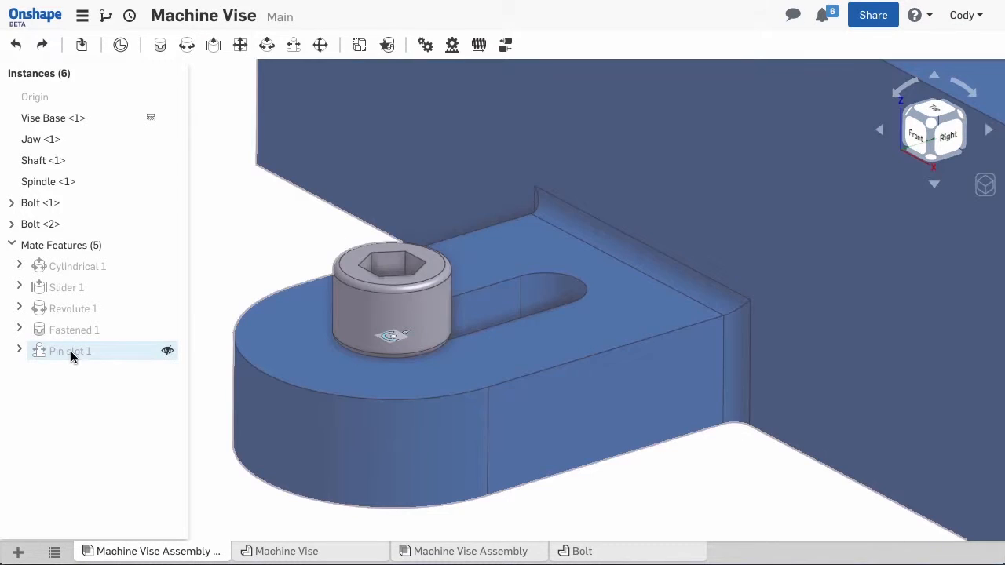
# Enable limits on Pin slot 1 with X travel from 0 in to 0.625 in.
pyautogui.doubleClick(69, 351)
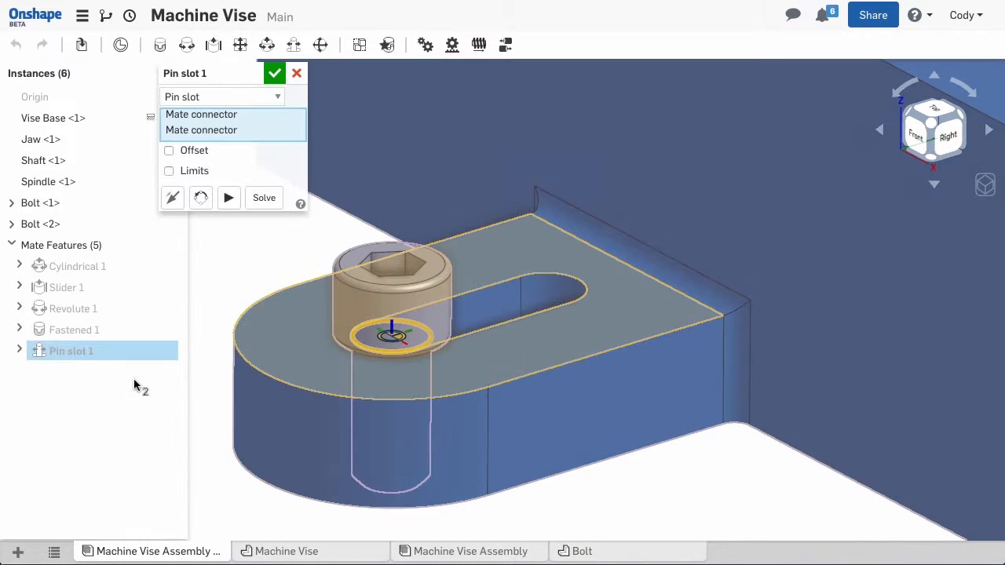
pyautogui.click(168, 170)
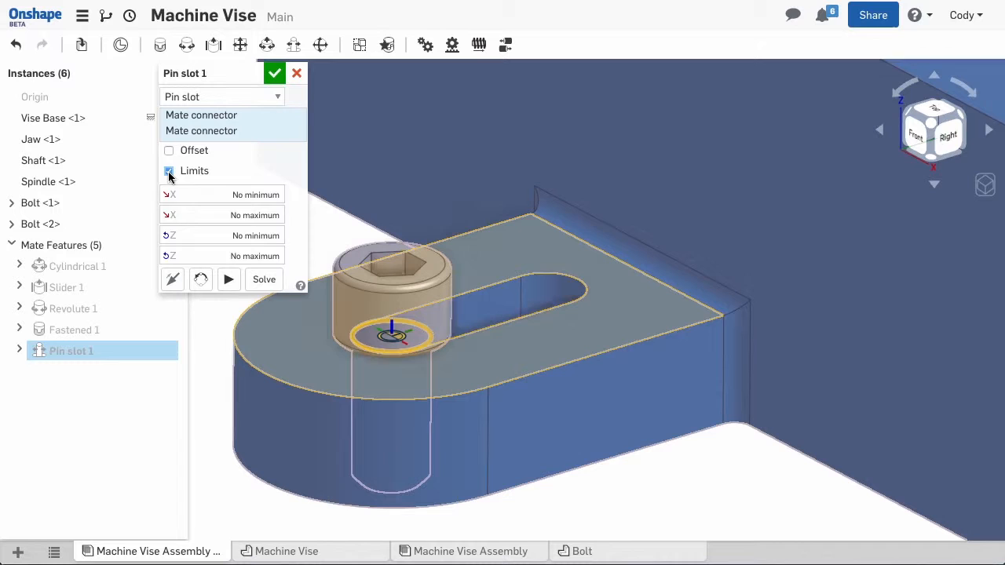
pyautogui.click(168, 170)
pyautogui.write('0')
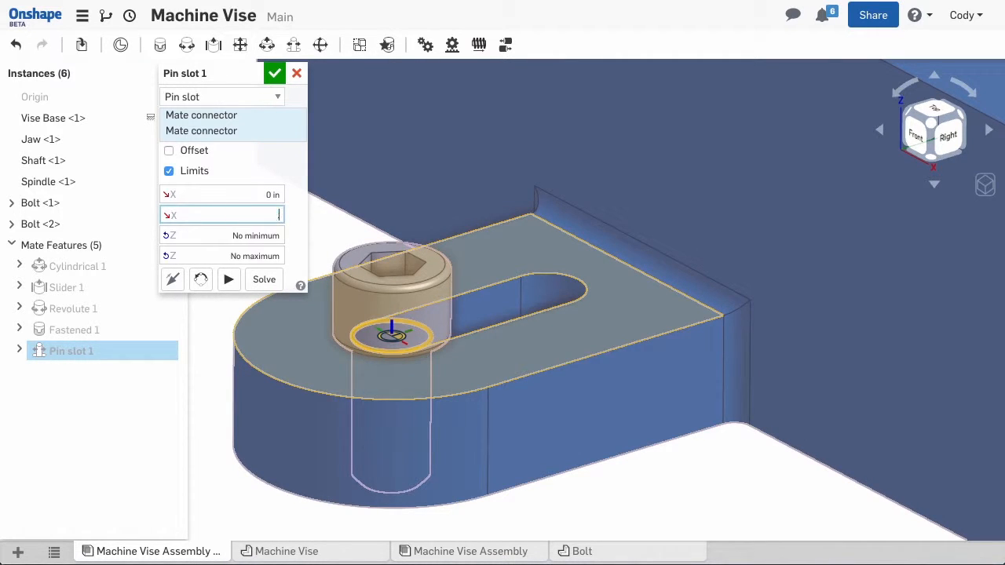
pyautogui.write('.5')
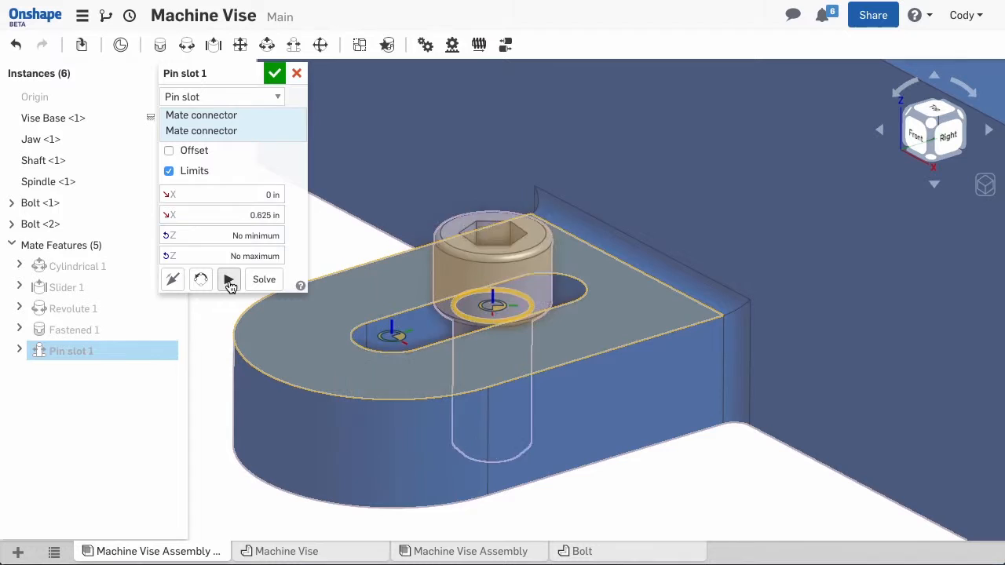
pyautogui.click(274, 73)
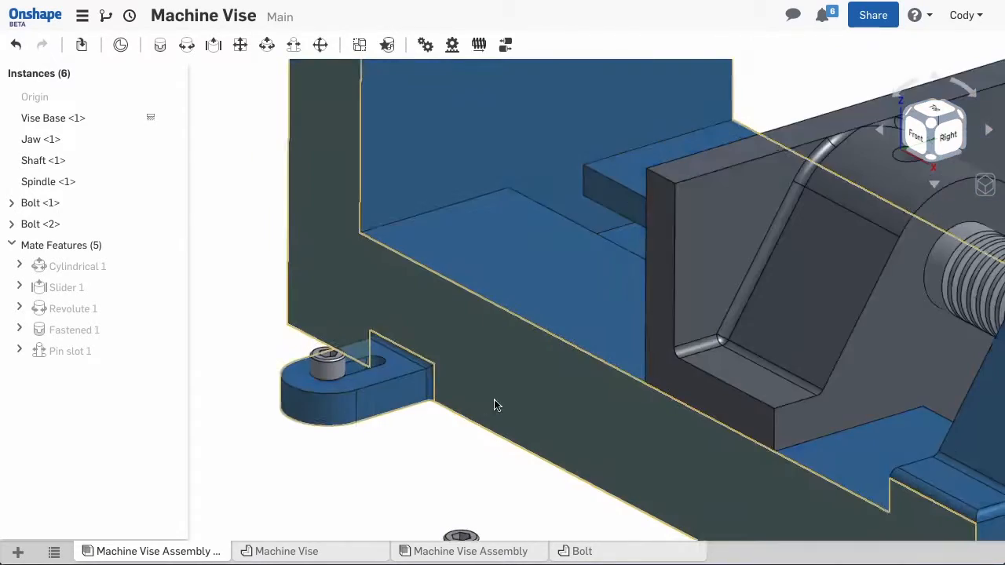
# Create Pin slot 2 for the second Bolt, limited to 0–0.625 in travel.
pyautogui.moveTo(494, 406); pyautogui.dragTo(438, 383)
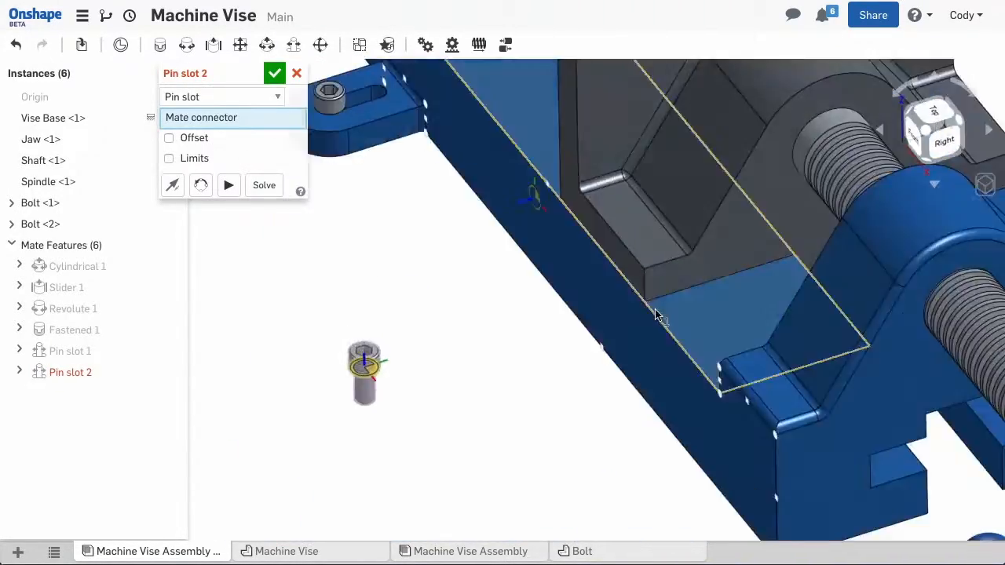
pyautogui.click(169, 171)
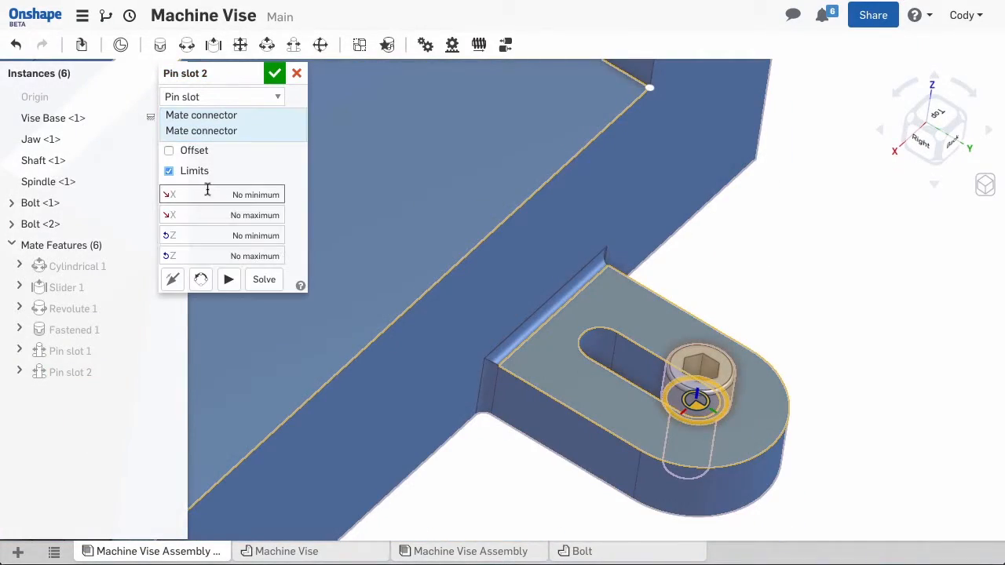
pyautogui.click(228, 278)
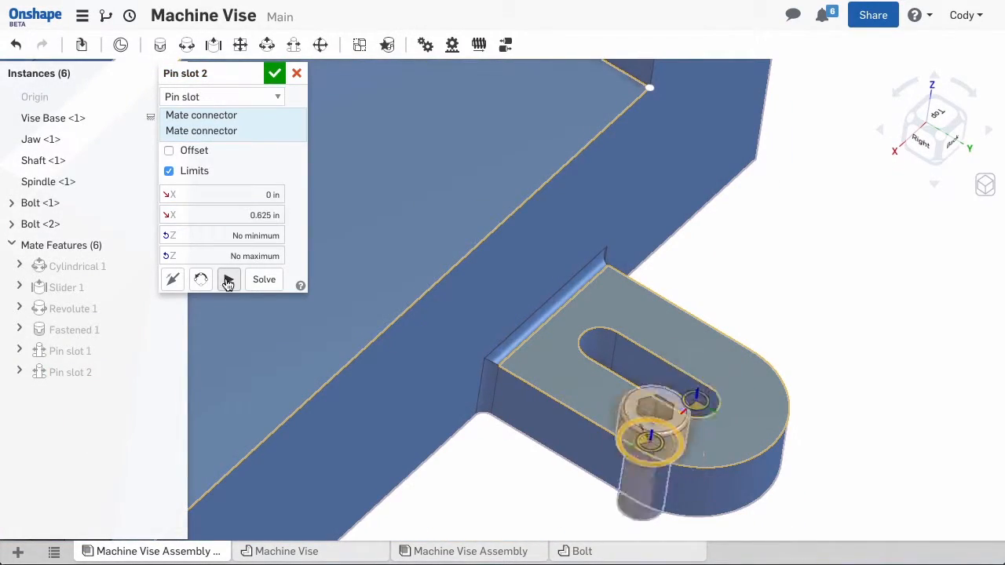
pyautogui.click(275, 73)
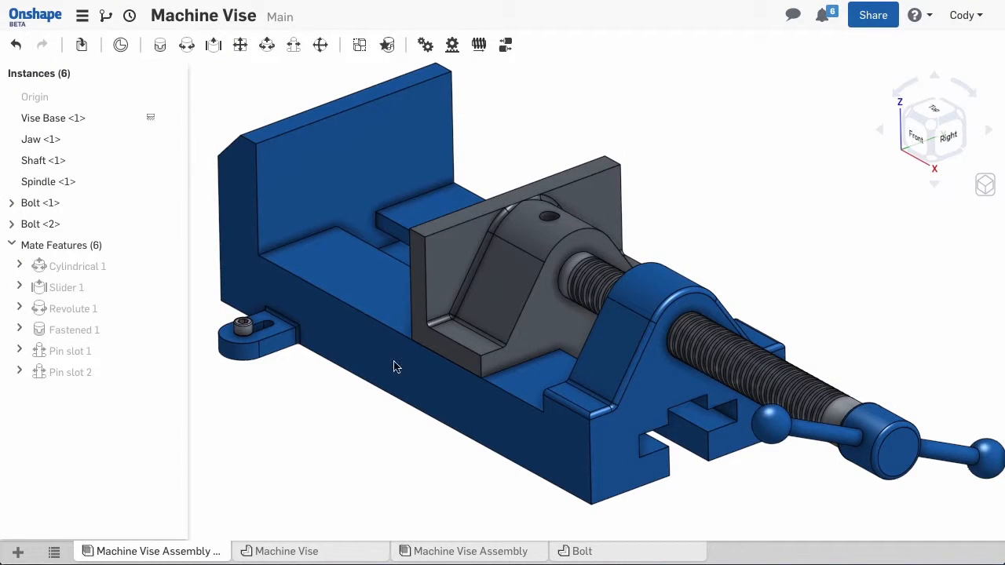
# Enable Slider 1 limits with -3.5 in minimum and 3.5 in maximum.
pyautogui.moveTo(396, 367); pyautogui.dragTo(530, 315)
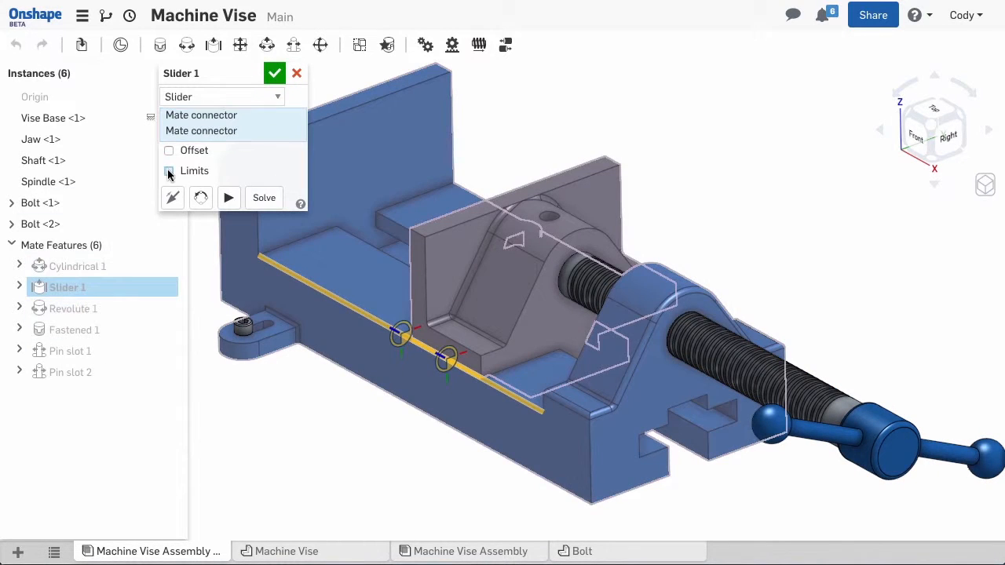
pyautogui.click(168, 171)
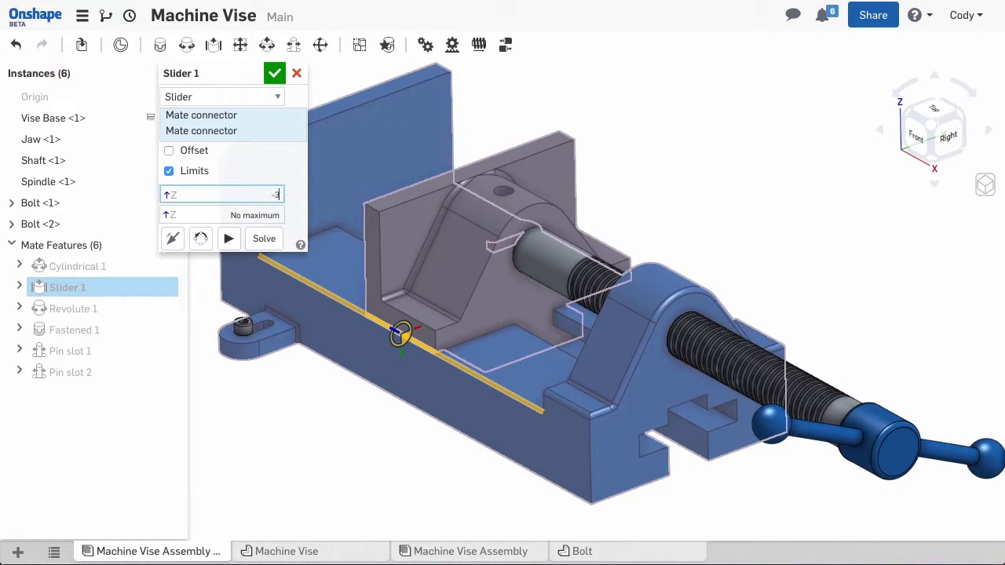
pyautogui.write('3.5 in')
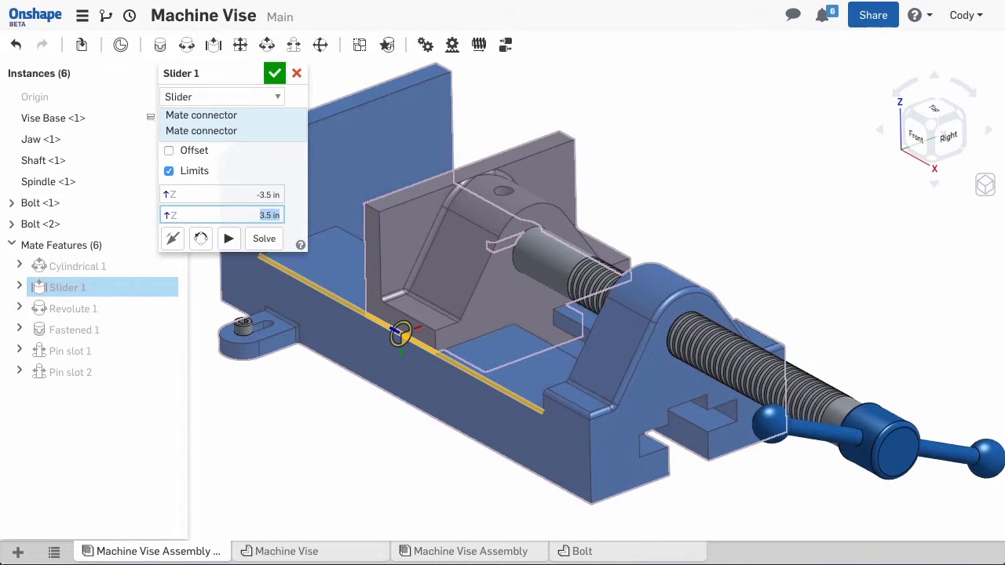
pyautogui.click(274, 73)
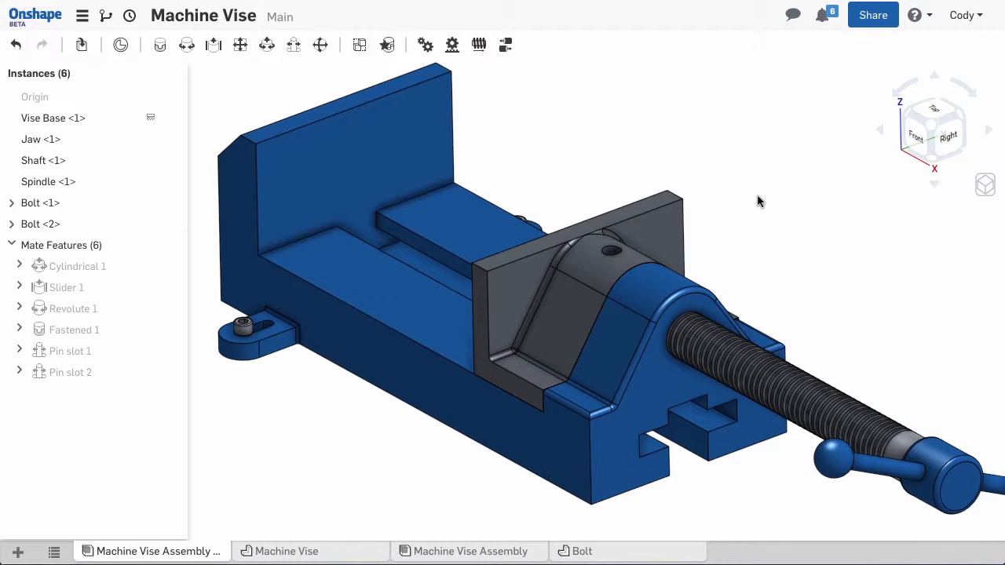
pyautogui.moveTo(746, 197)
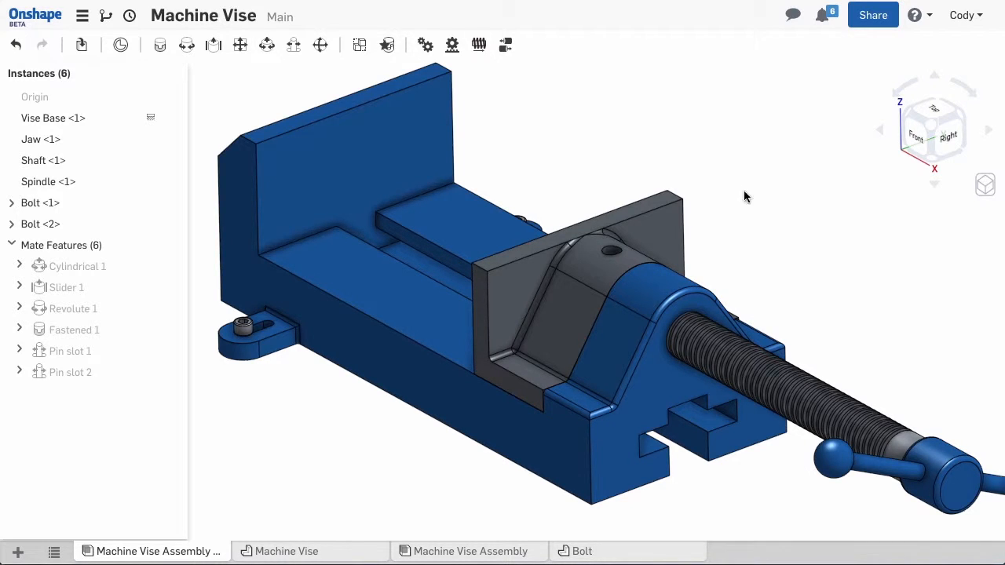
pyautogui.moveTo(479, 45)
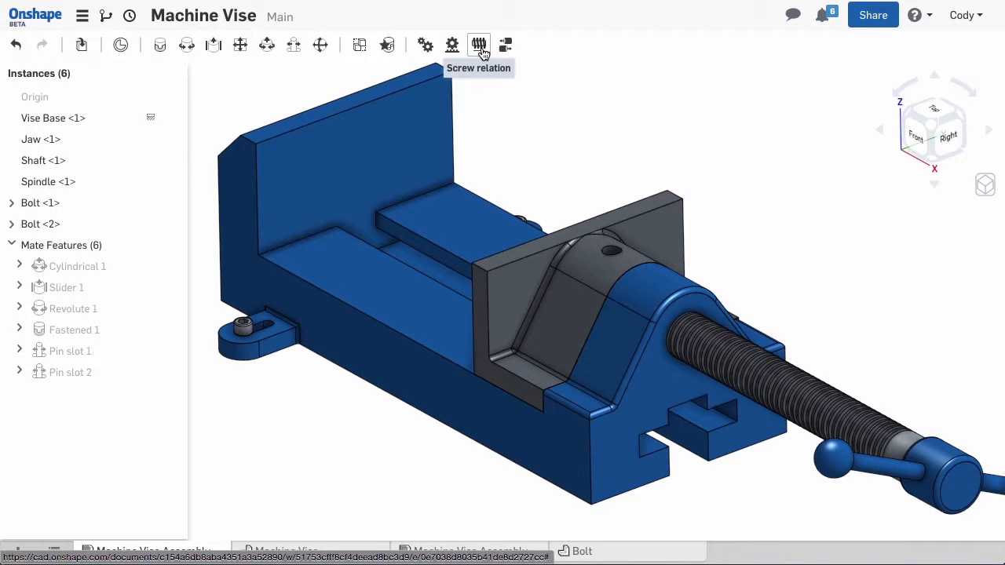
# Add a screw relation on Cylindrical 1 with a 0.5 in lead.
pyautogui.click(478, 45)
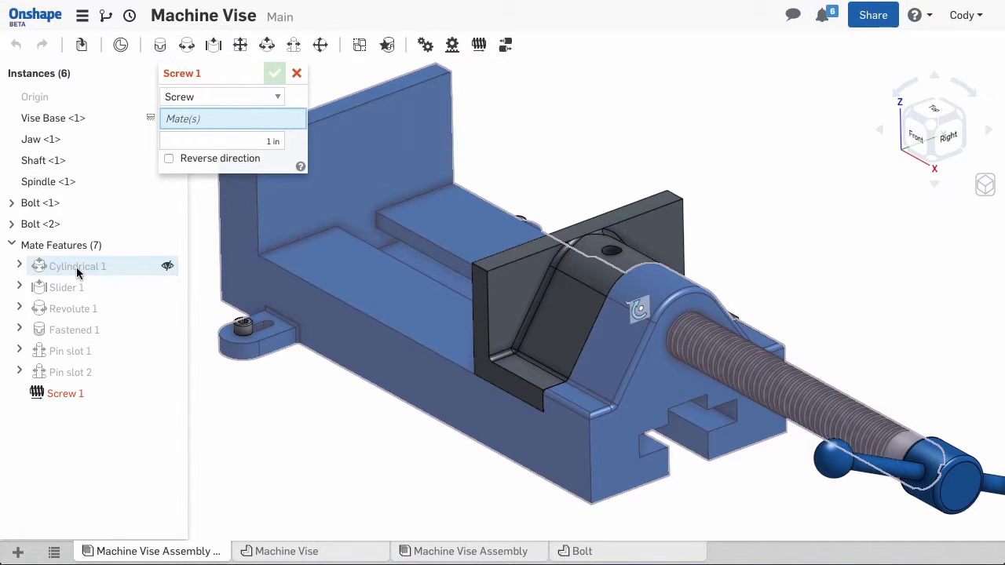
pyautogui.click(77, 265)
pyautogui.write('0.5')
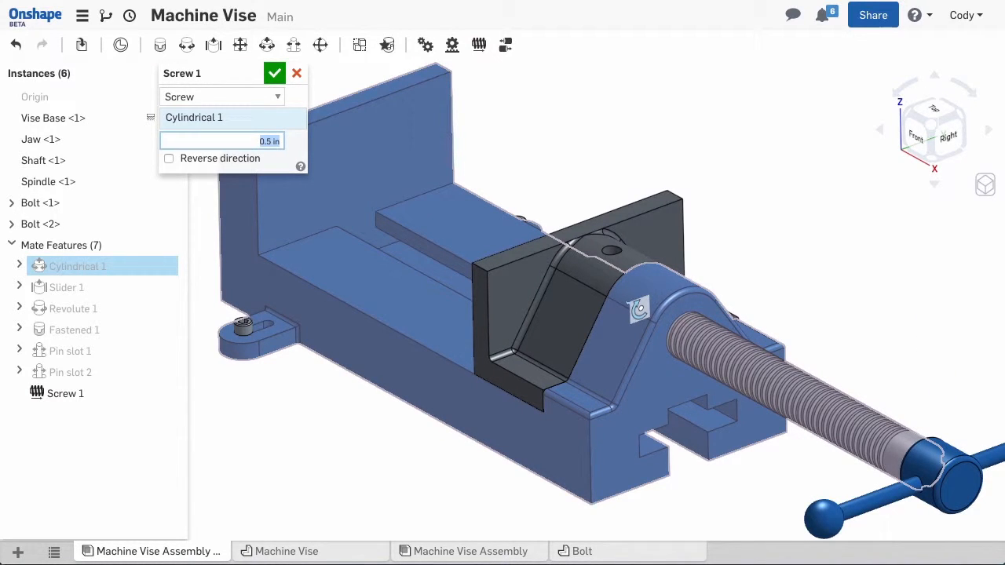
pyautogui.click(274, 72)
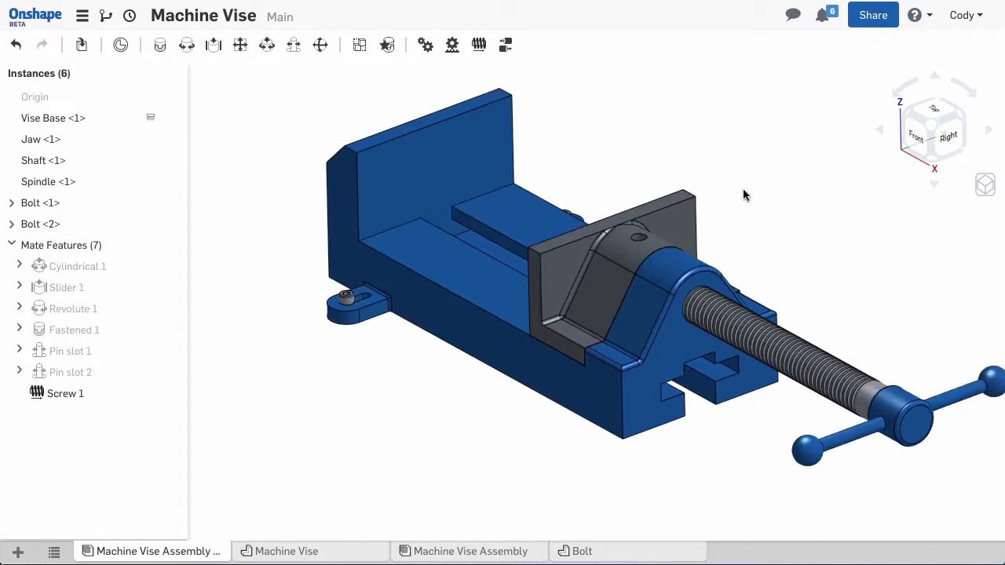